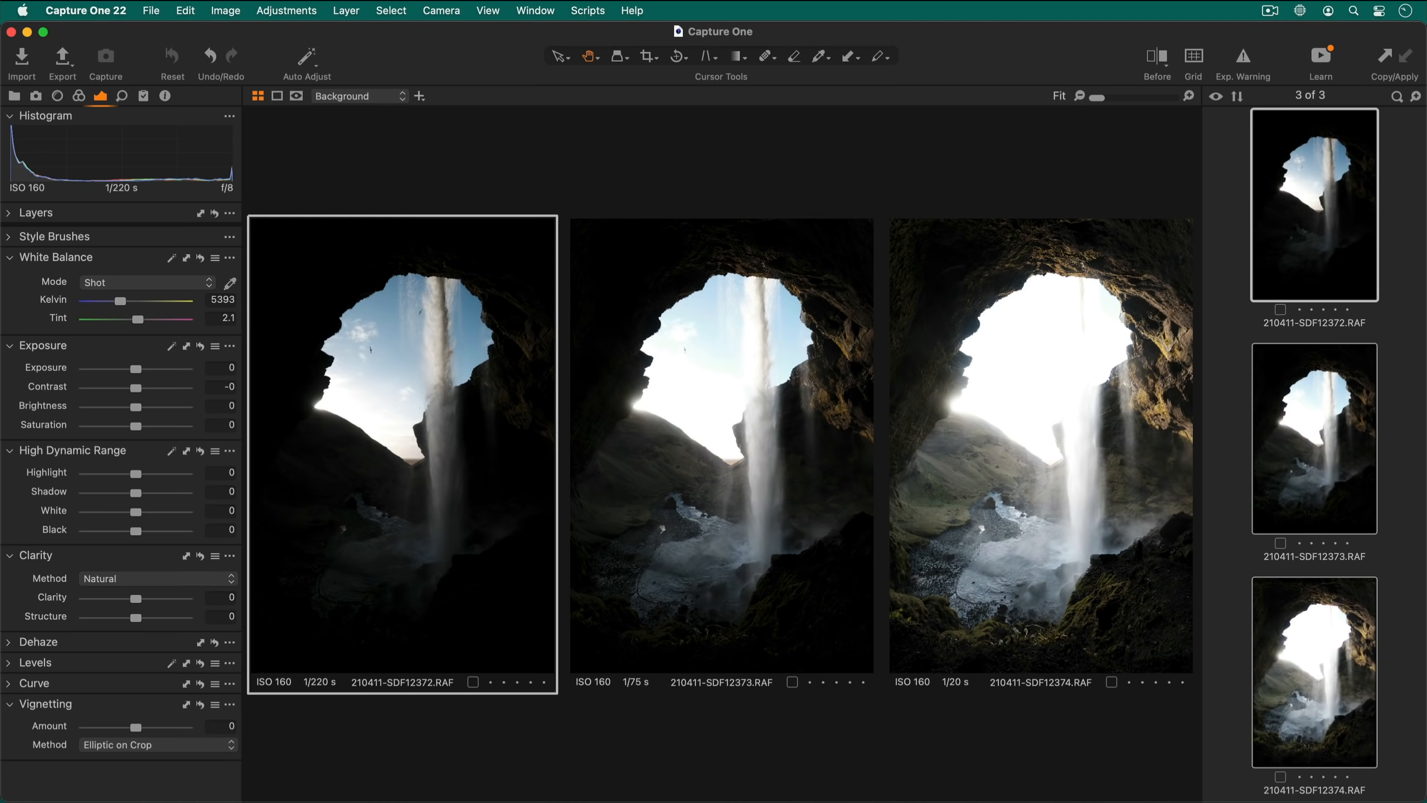
Show the context menu for the first of the three bracketed waterfall thumbnails.
{"action": "right_click", "coordinate": [1313, 204]}
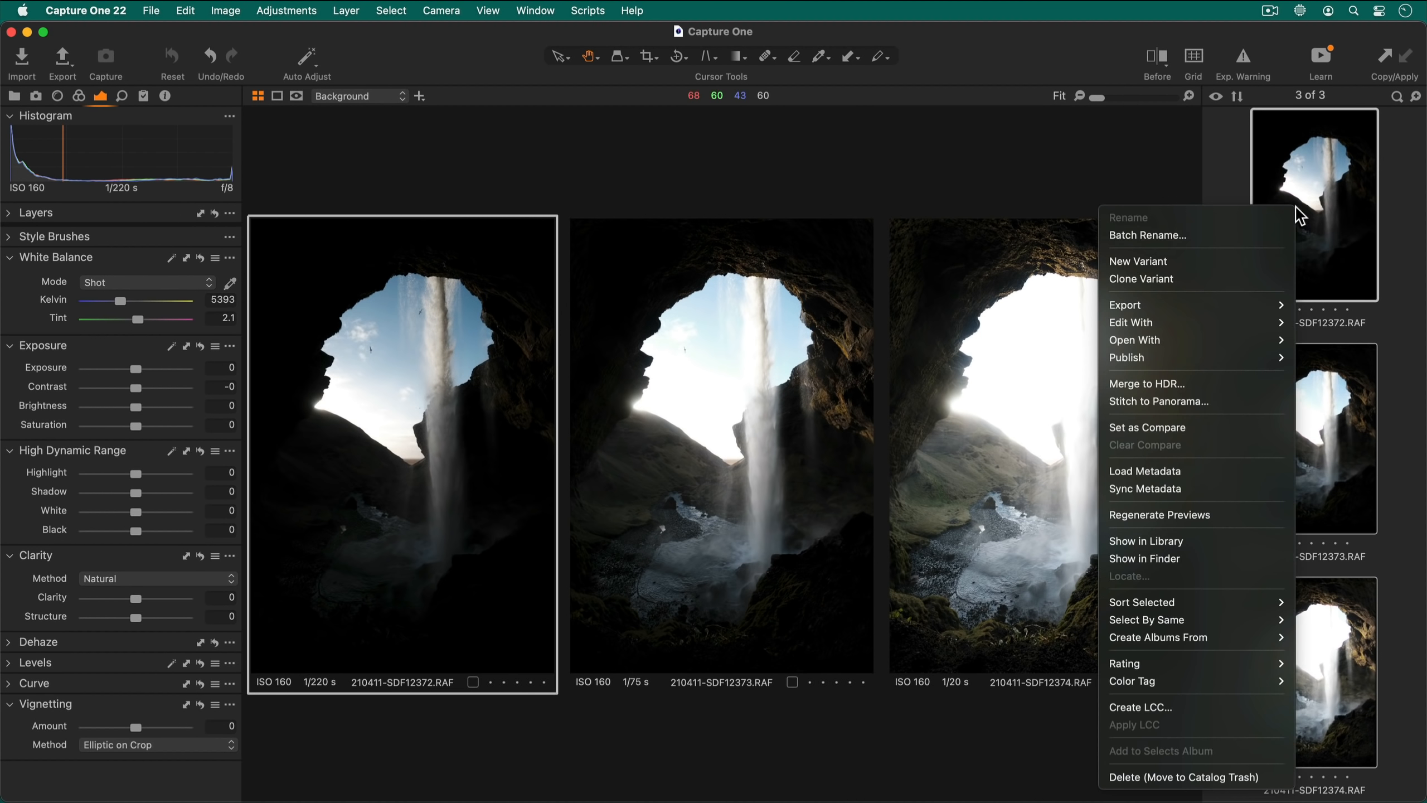
{"action": "mouse_move", "coordinate": [1148, 235]}
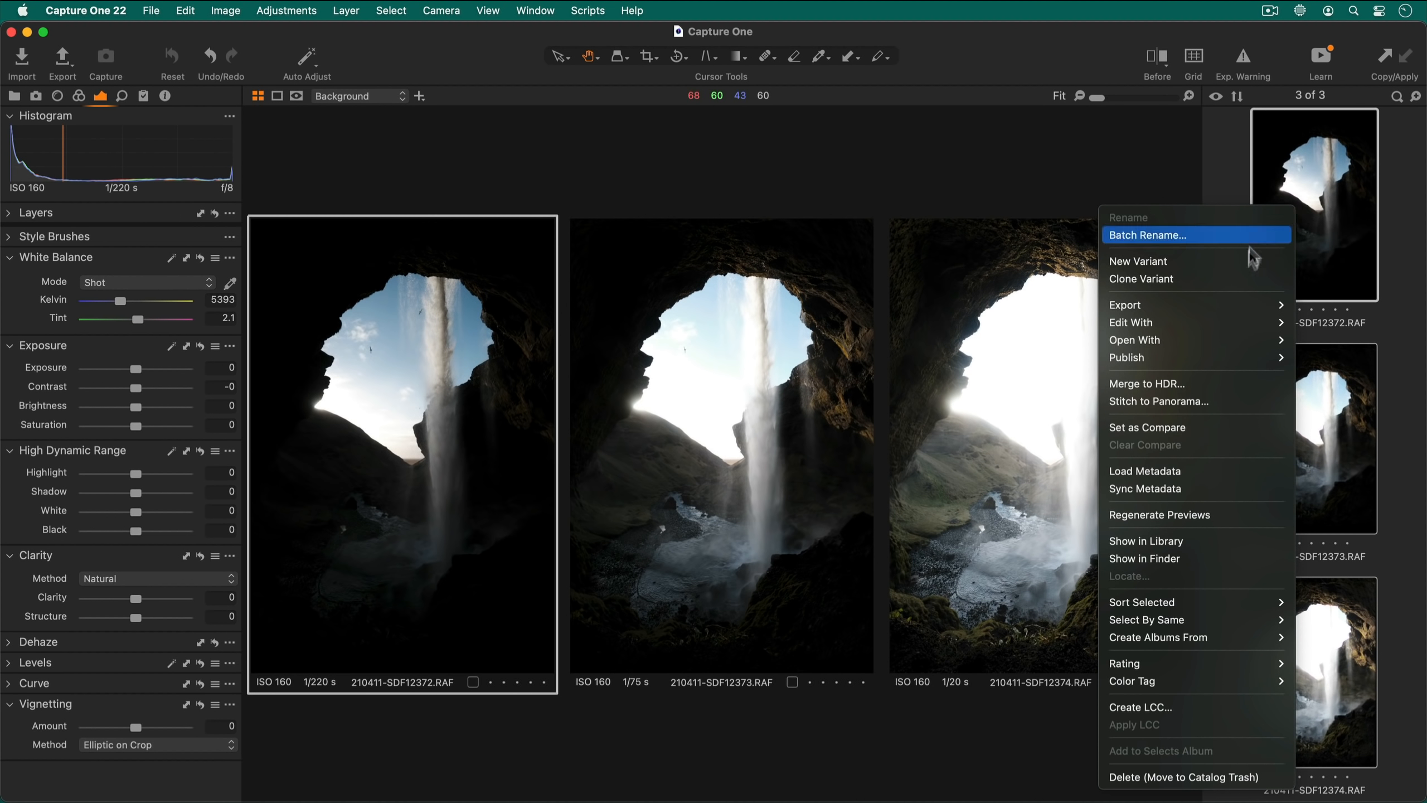
{"action": "mouse_move", "coordinate": [1236, 394]}
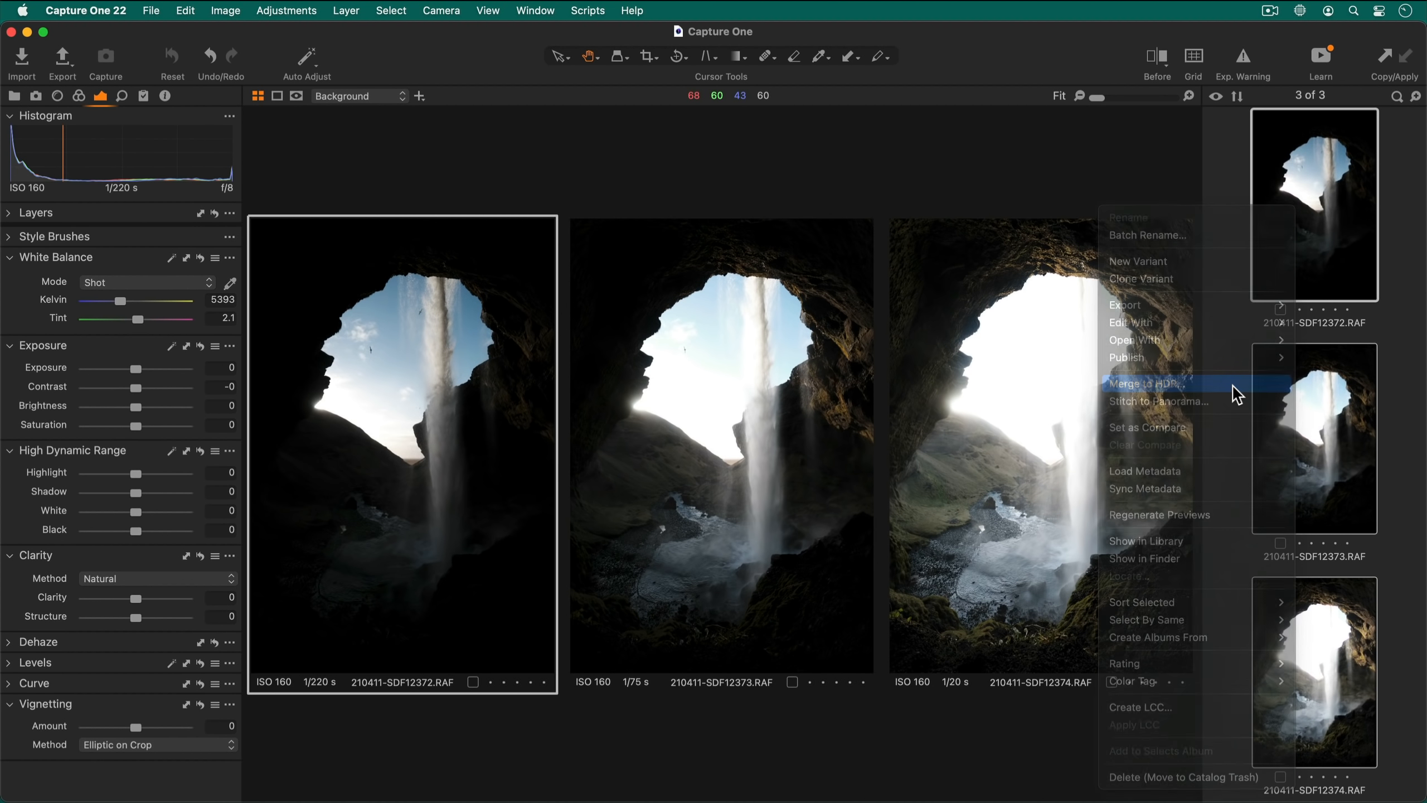
Choose Merge to HDR for the three brackets, keeping Auto Adjust and Auto Align enabled.
{"action": "left_click", "coordinate": [1145, 383]}
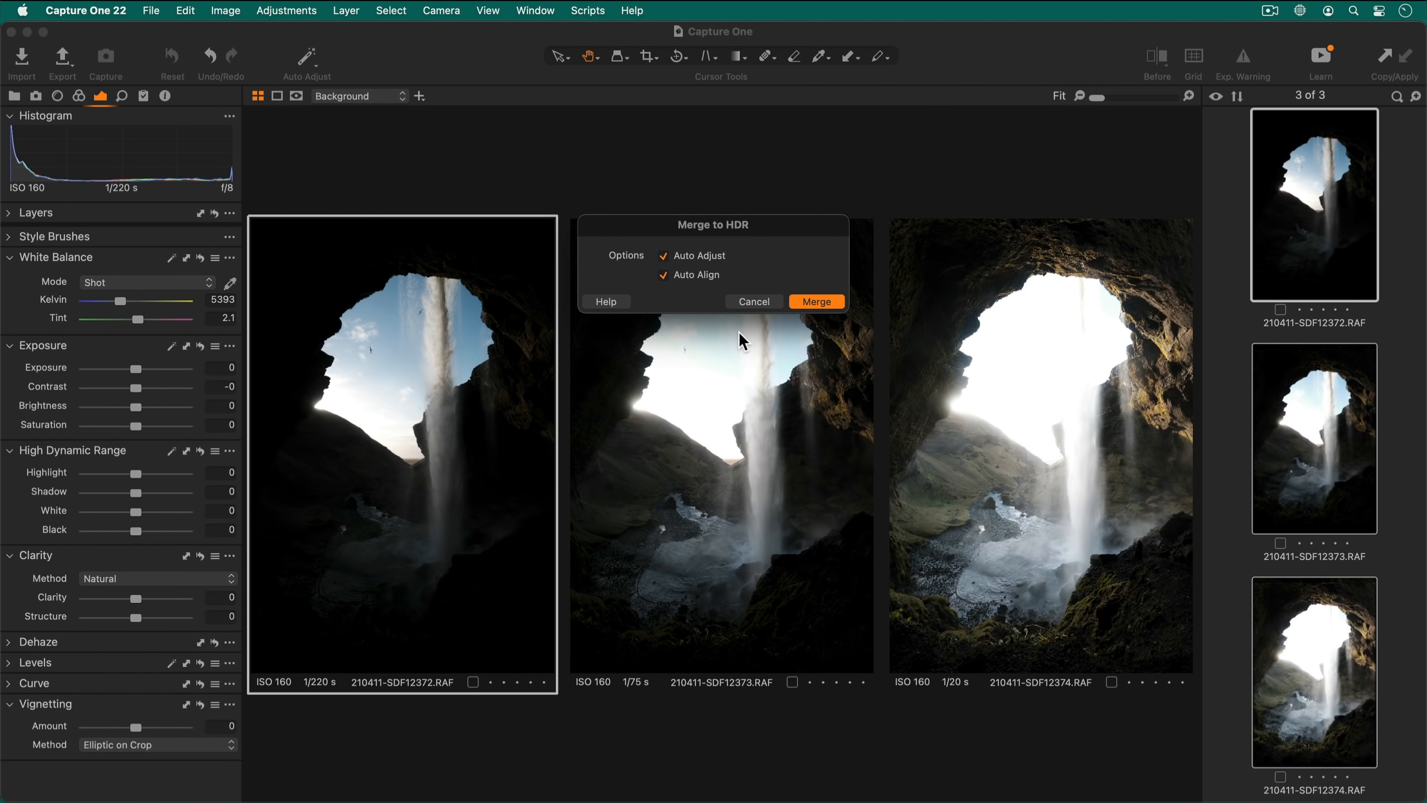
{"action": "left_click", "coordinate": [815, 301]}
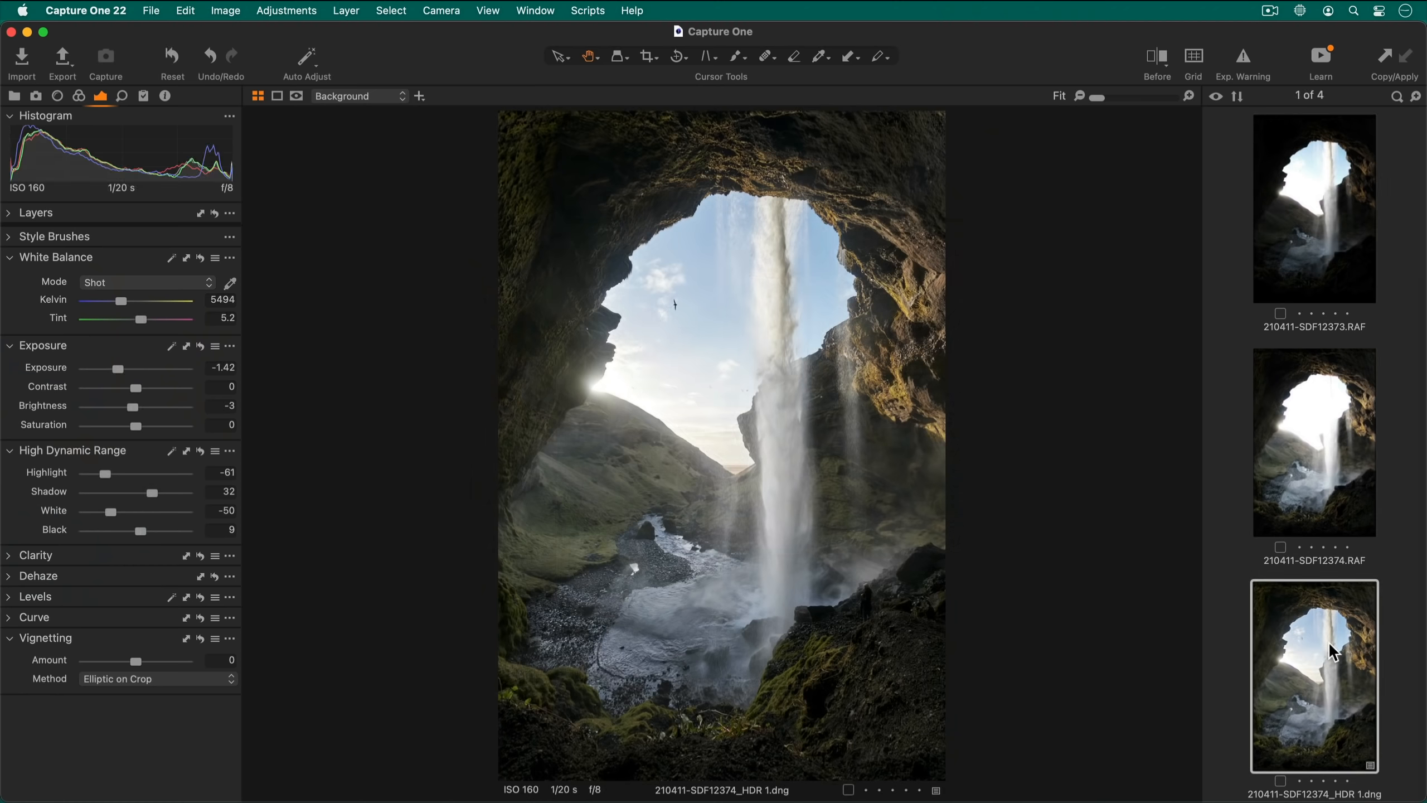
{"action": "mouse_move", "coordinate": [386, 592]}
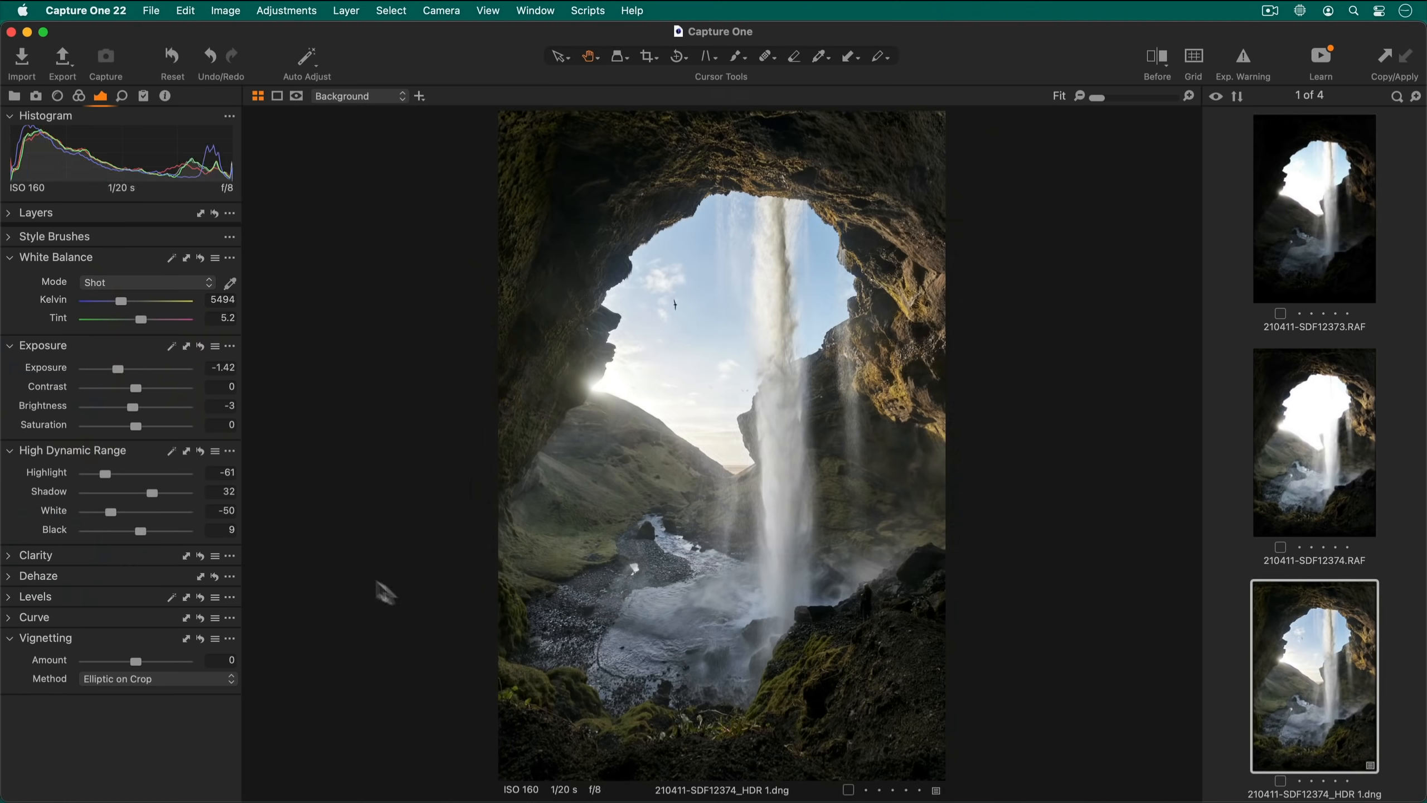
{"action": "mouse_move", "coordinate": [11, 605]}
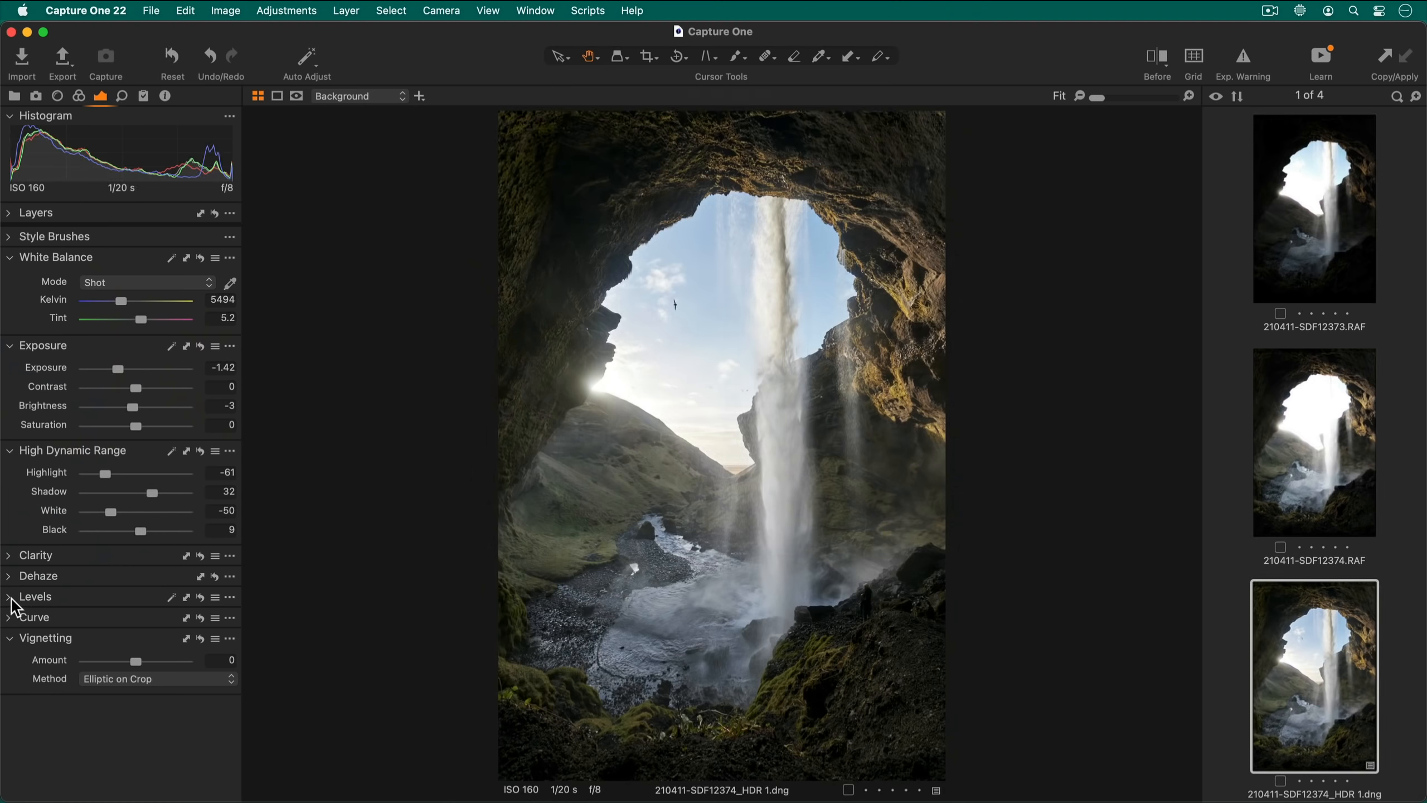
Expand the Levels tool to see the RGB histogram of the merged HDR DNG.
{"action": "left_click", "coordinate": [8, 597]}
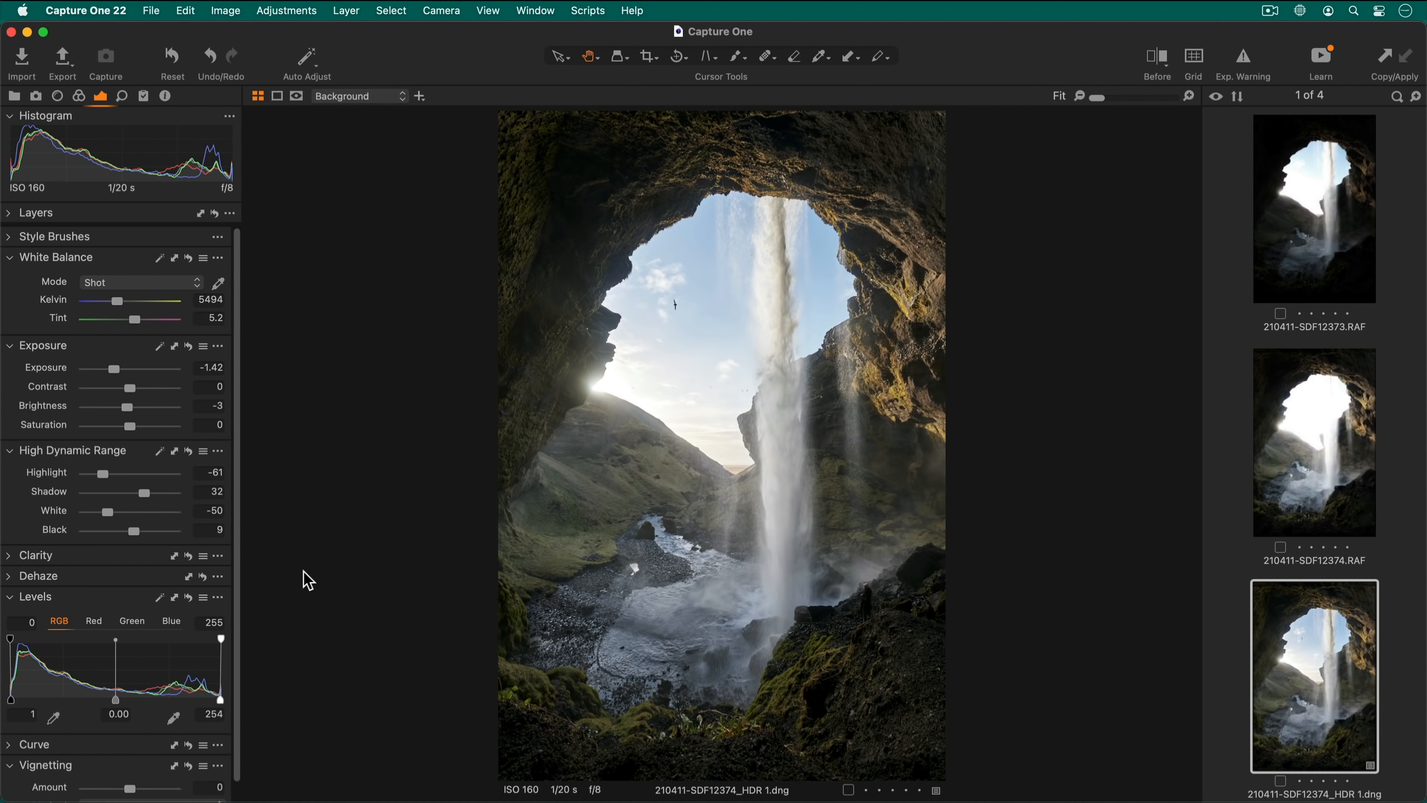
{"action": "mouse_move", "coordinate": [263, 584]}
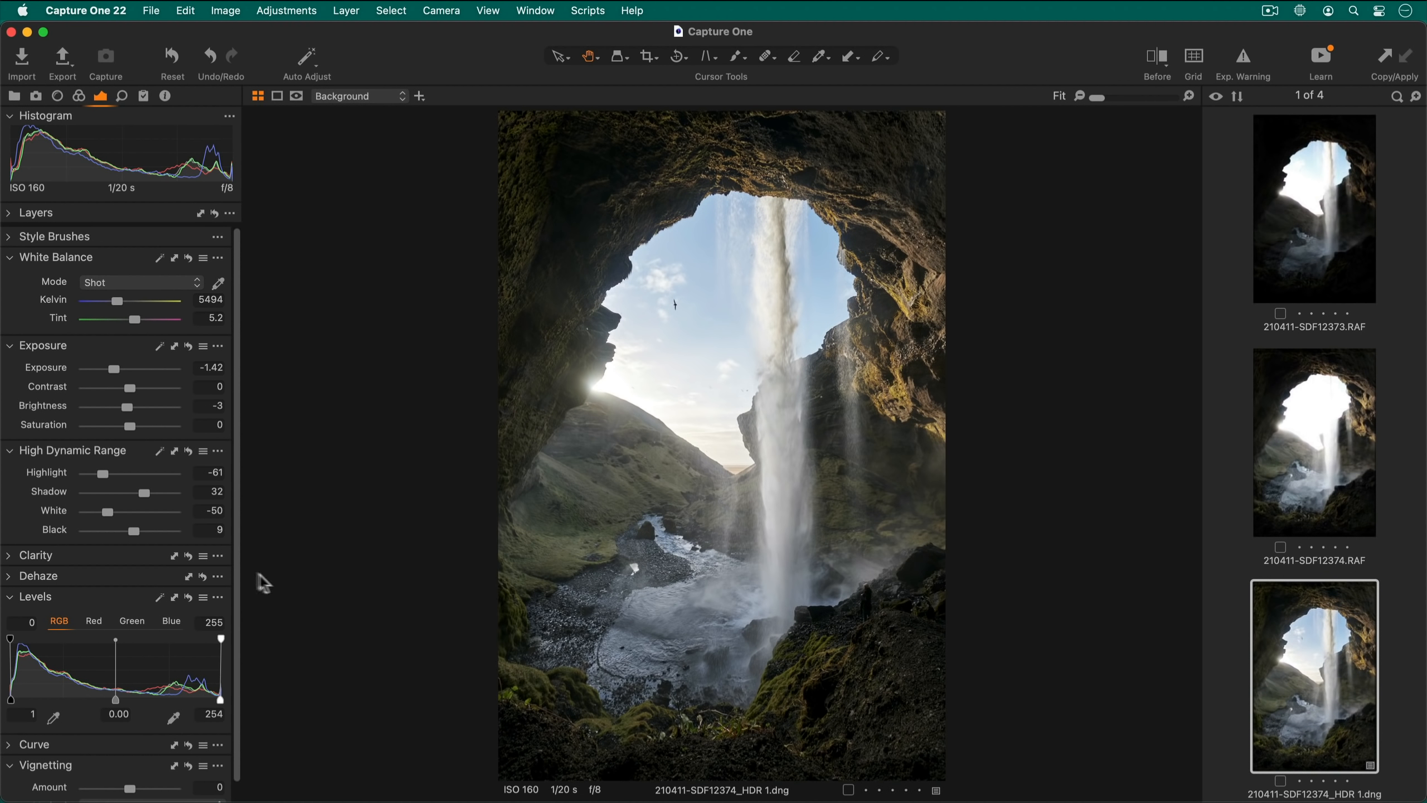
Raise the HDR Shadow slider to about 57, then settle it at 19.
{"action": "left_click_drag", "start_coordinate": [142, 492], "coordinate": [153, 492]}
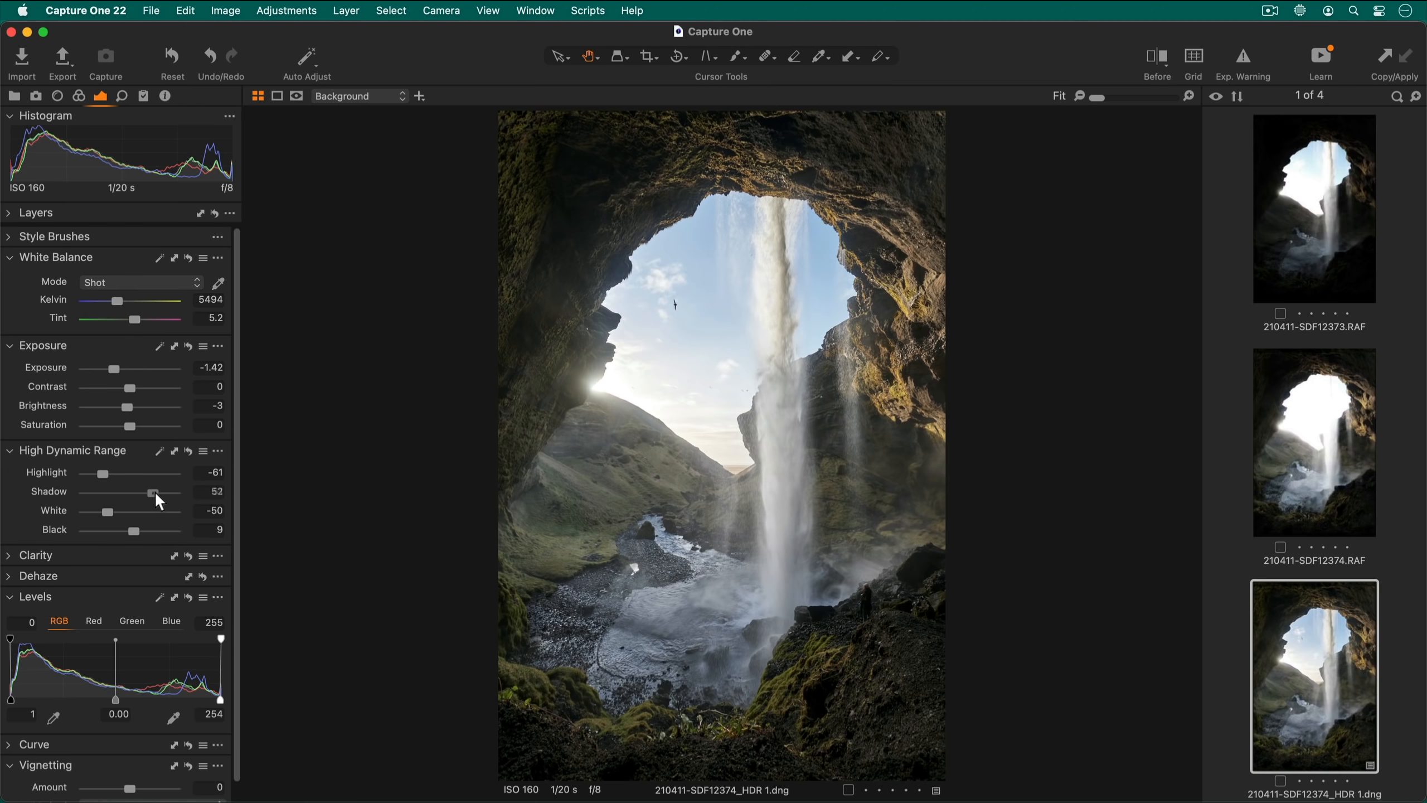
{"action": "left_click_drag", "start_coordinate": [152, 492], "coordinate": [156, 492]}
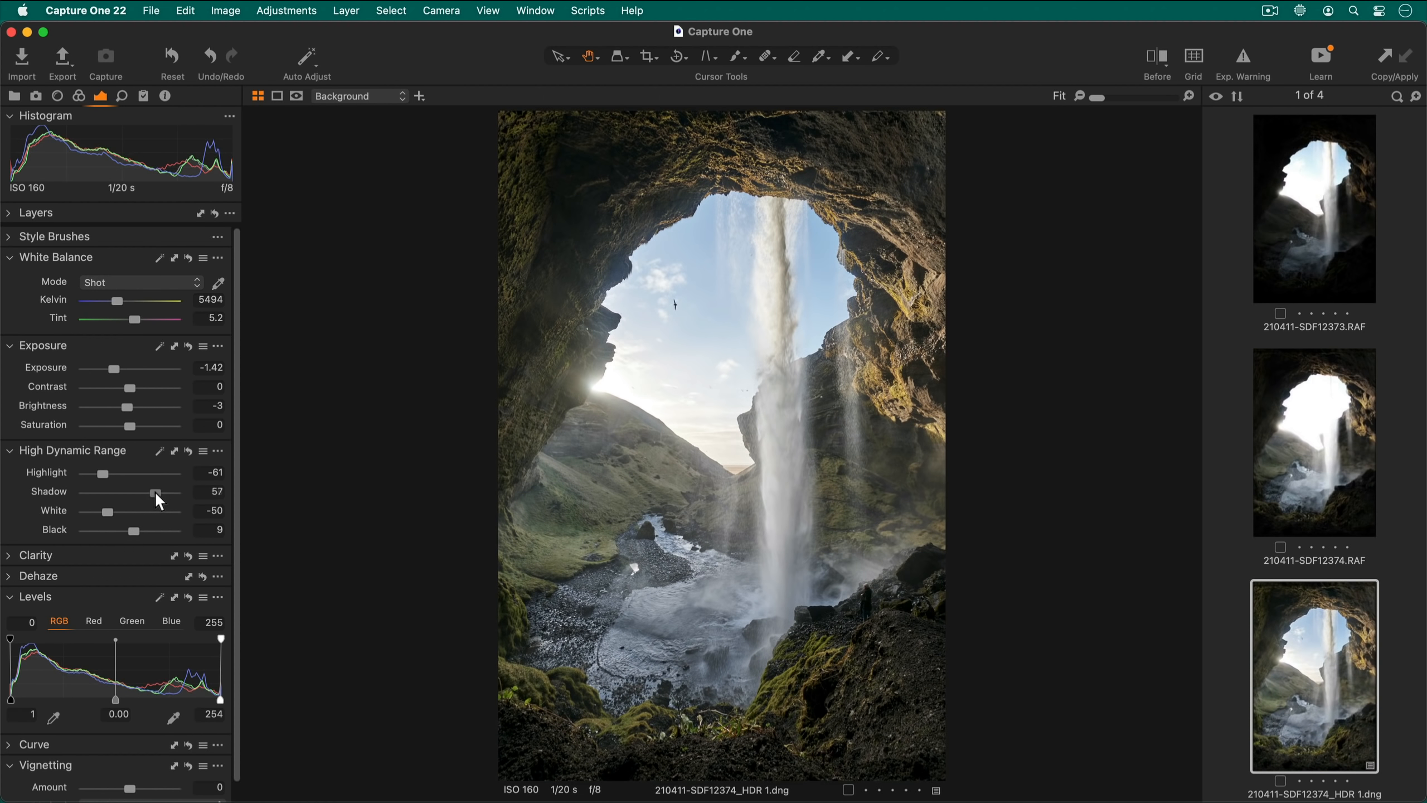
{"action": "left_click_drag", "start_coordinate": [156, 492], "coordinate": [141, 491]}
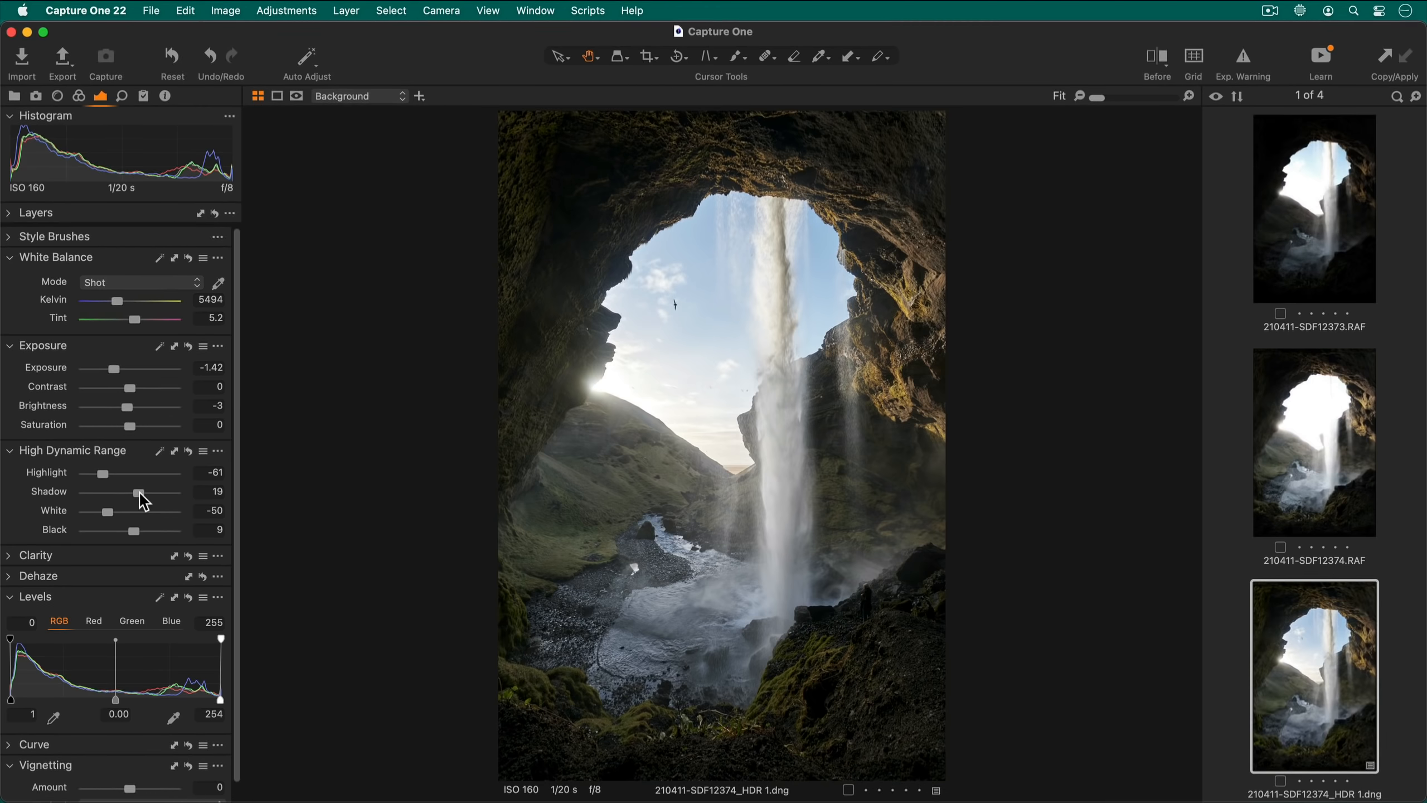